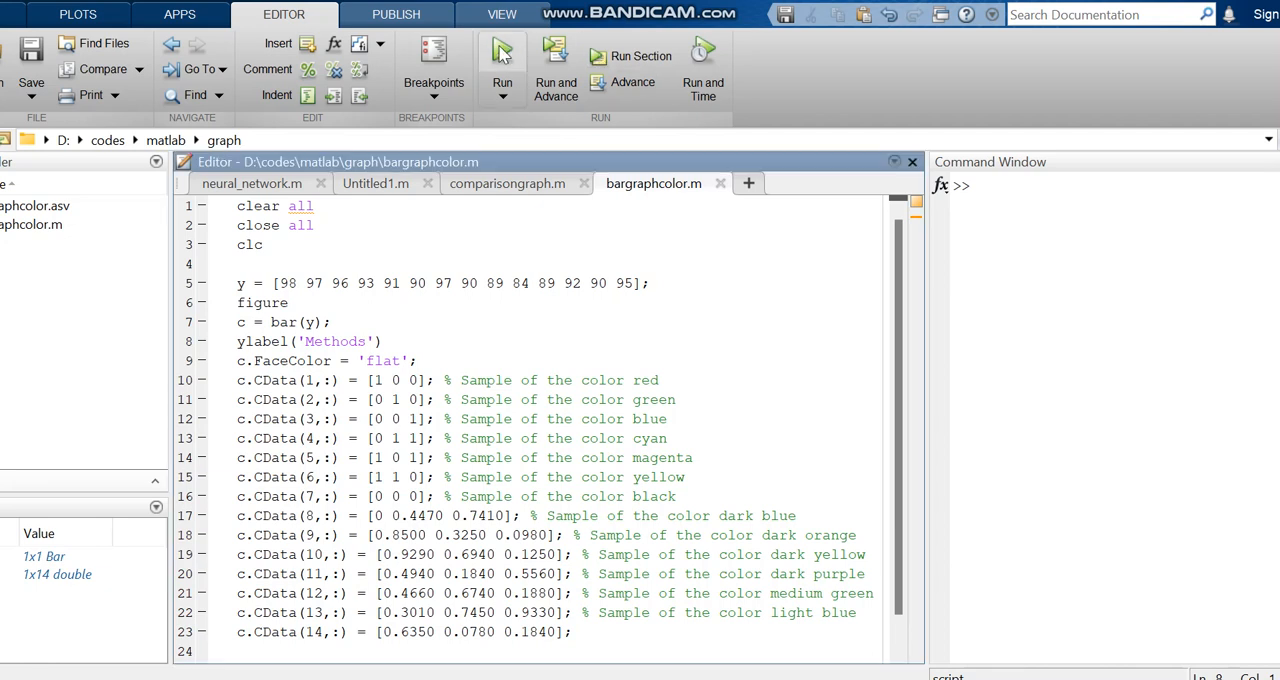
- Run bargraphcolor.m to plot 14 differently coloured bars labelled 'Methods' on the y-axis
click(501, 55)
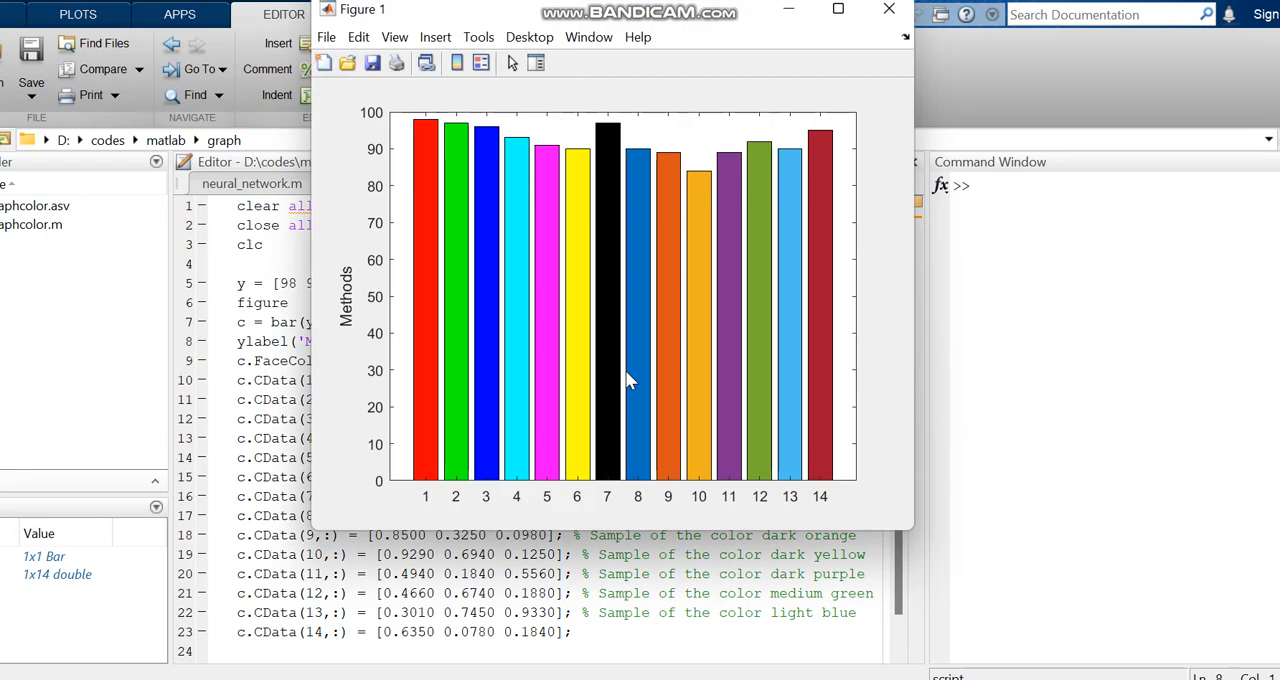
mouse_move(557, 28)
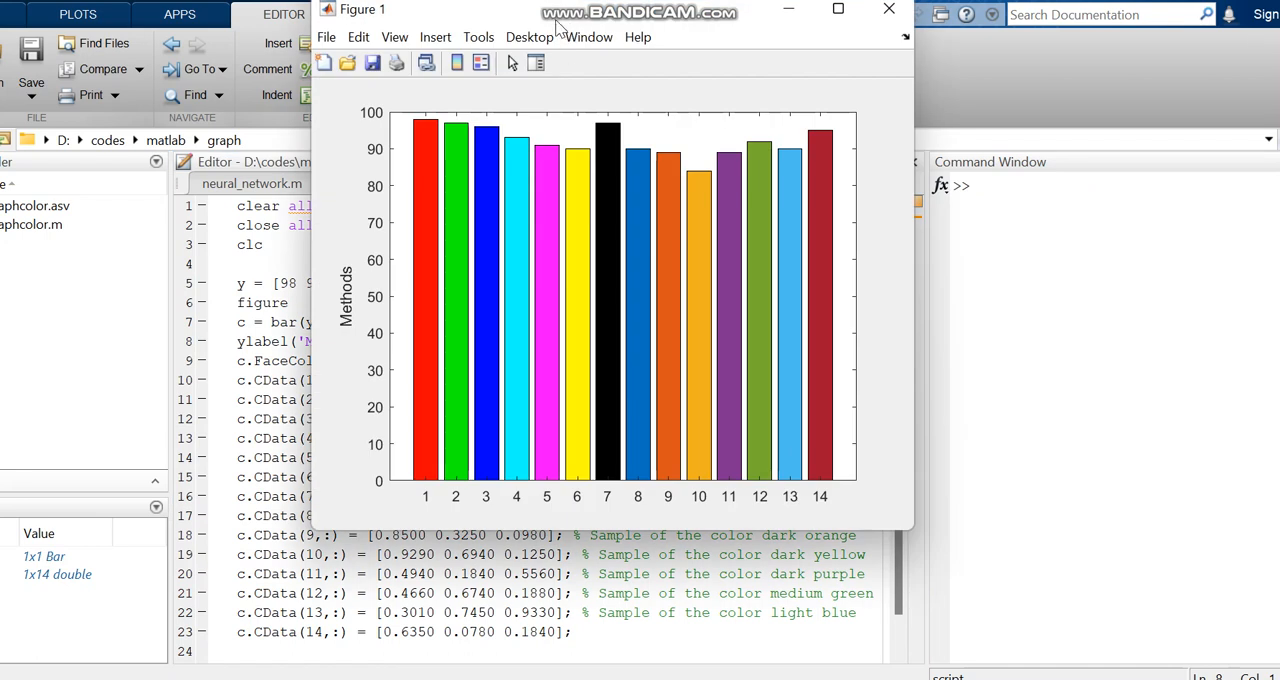